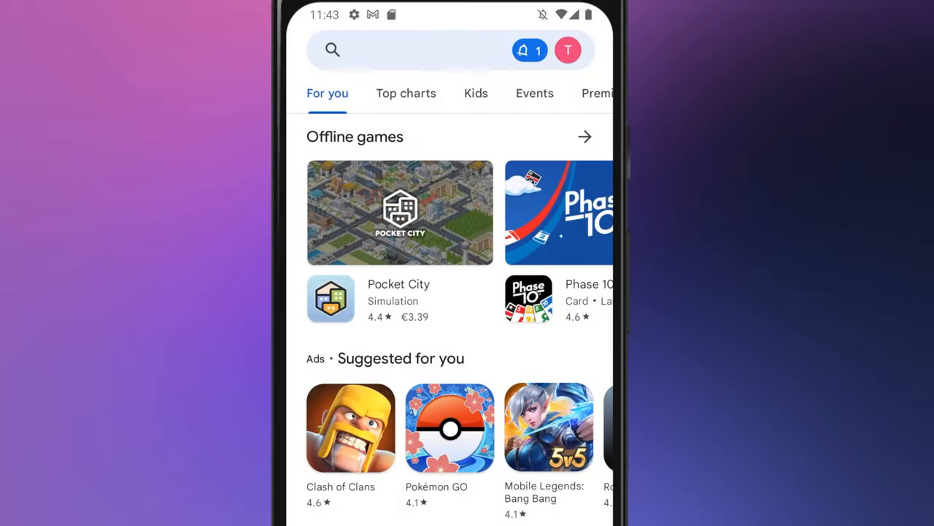
Search the Play Store for 'screen mirroring app' and open Screen Mirroring Pro App by 2kit consulting
{"action": "type", "text": "scr"}
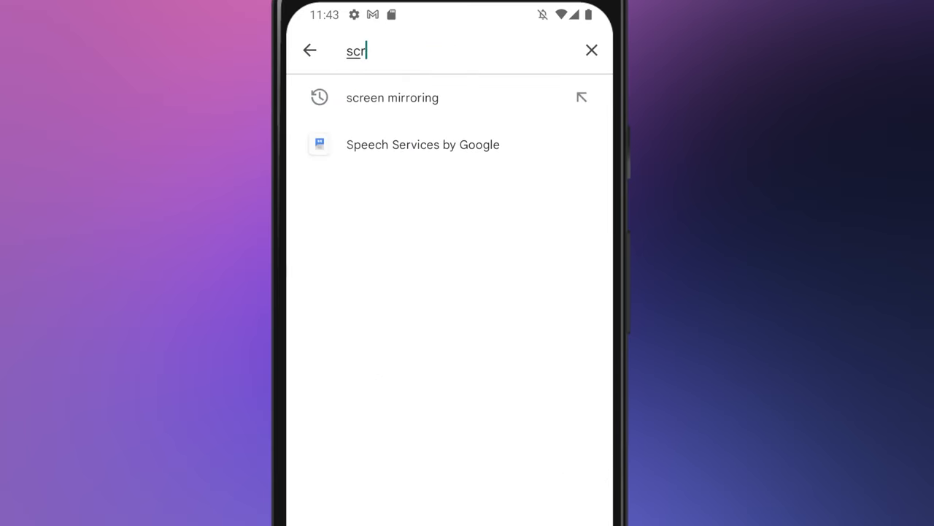
{"action": "type", "text": "screen mirroring a"}
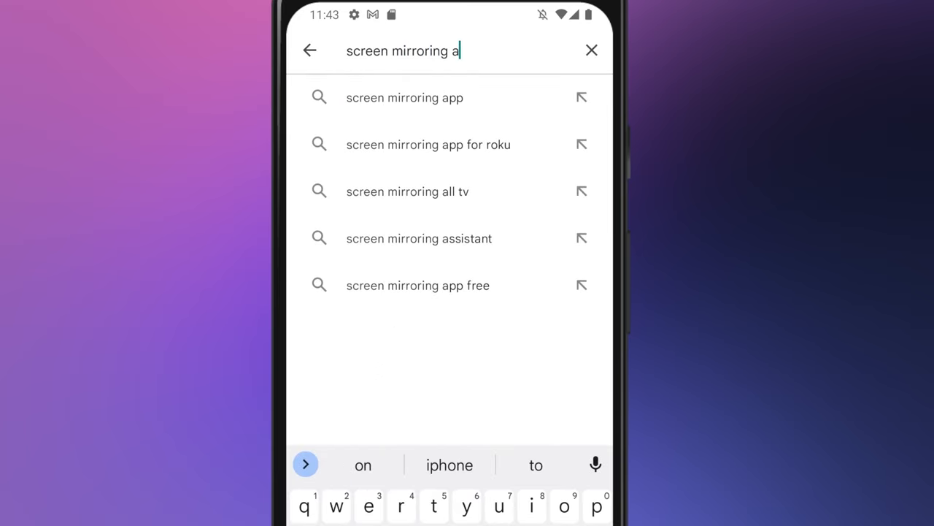
{"action": "left_click", "coordinate": [404, 97]}
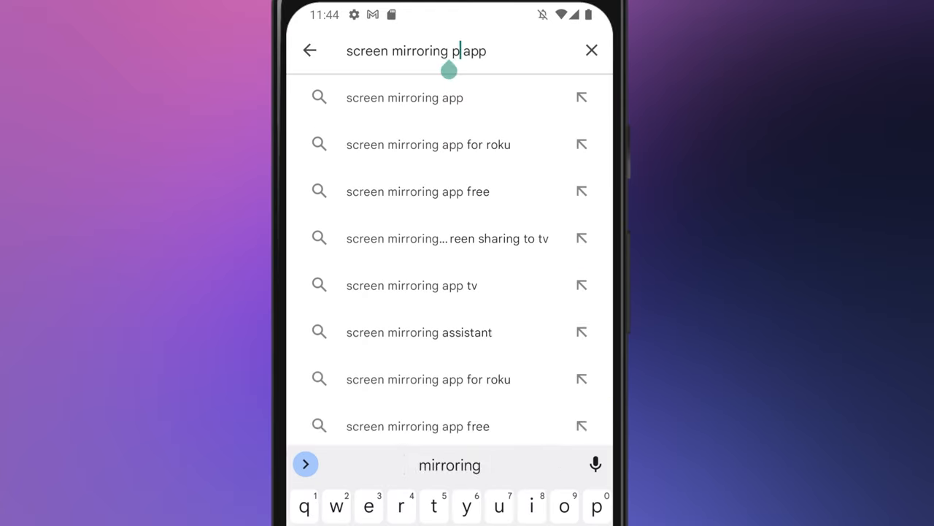
{"action": "left_click", "coordinate": [404, 97]}
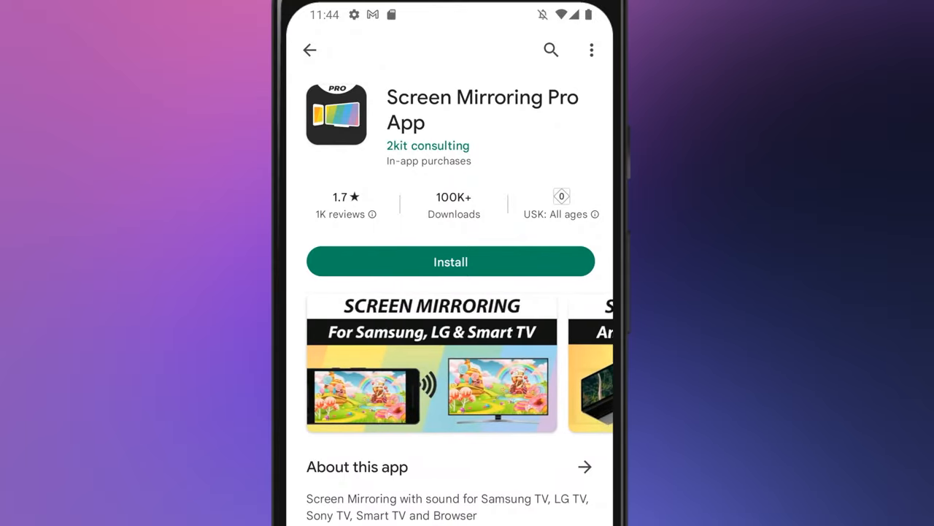
Install Screen Mirroring Pro and open it once the download finishes
{"action": "left_click", "coordinate": [450, 261]}
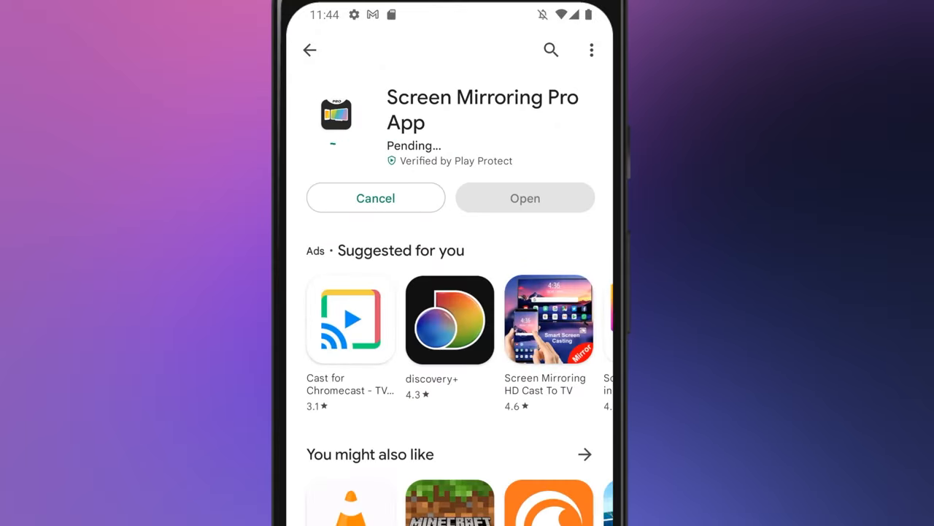
{"action": "left_click", "coordinate": [524, 198]}
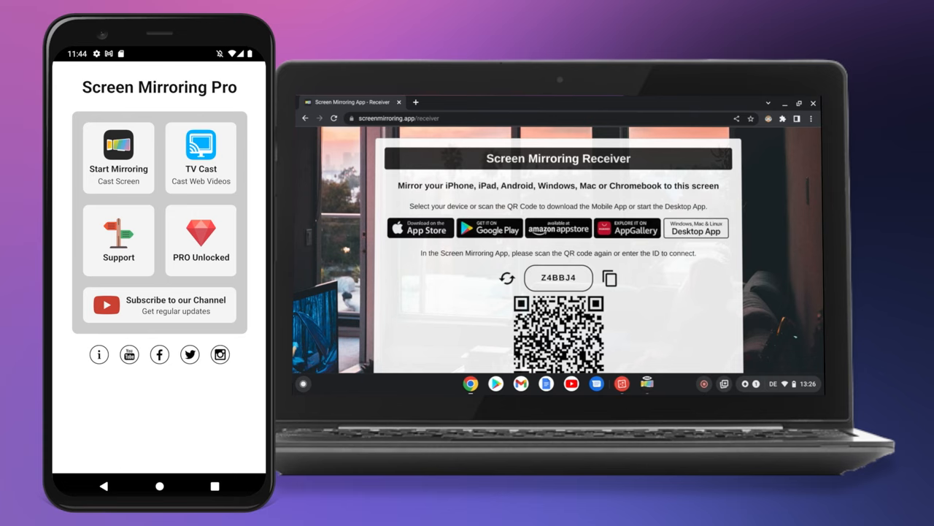
In the Start Mirroring setup, switch Sound on and set Display Resolution to High
{"action": "left_click", "coordinate": [118, 157]}
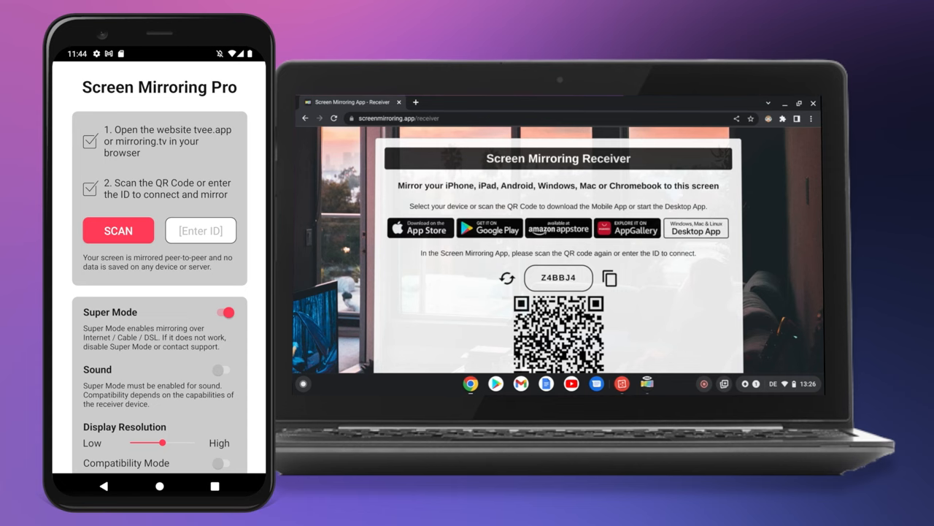
{"action": "scroll", "scroll_direction": "down", "scroll_amount": 3}
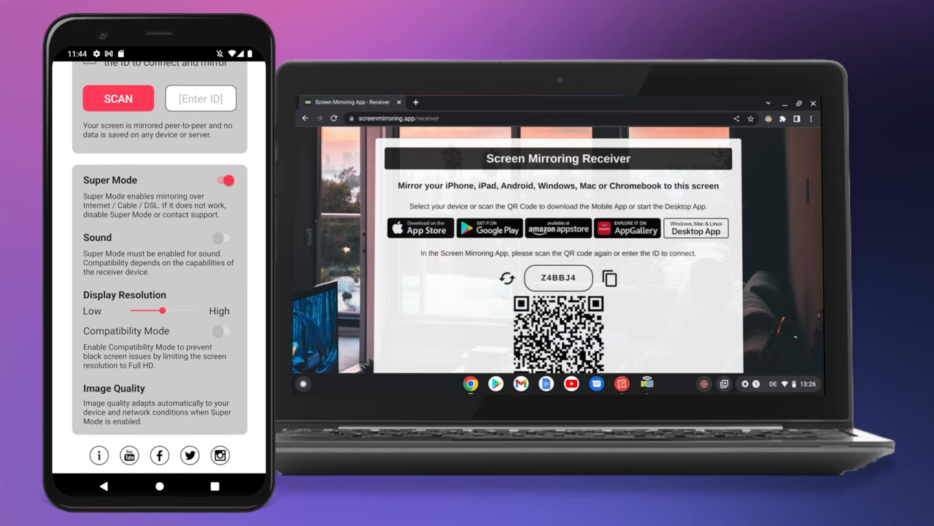
{"action": "left_click", "coordinate": [222, 237]}
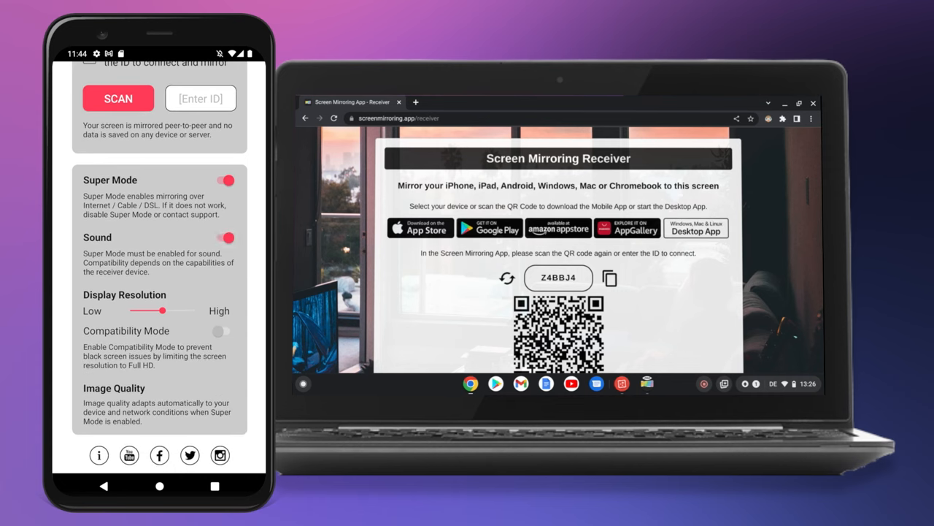
{"action": "left_click_drag", "start_coordinate": [152, 310], "coordinate": [183, 310]}
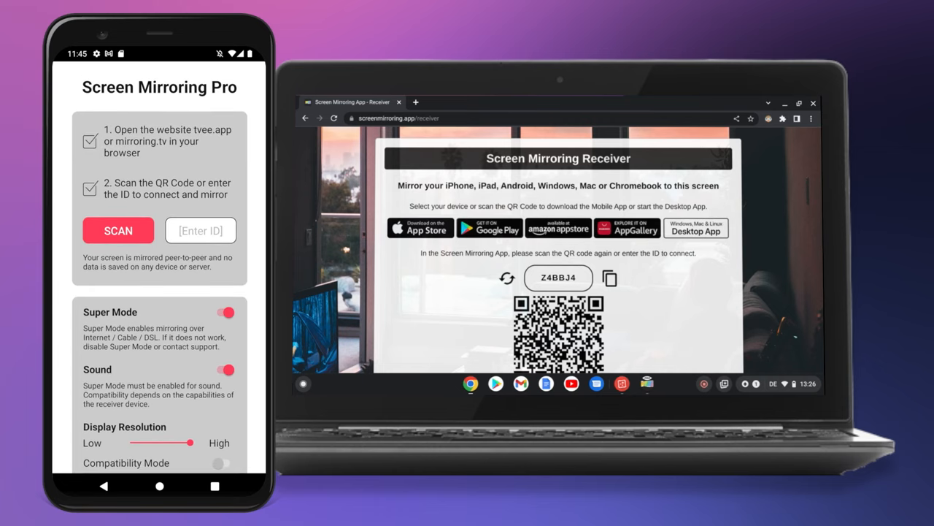
{"action": "left_click", "coordinate": [200, 229]}
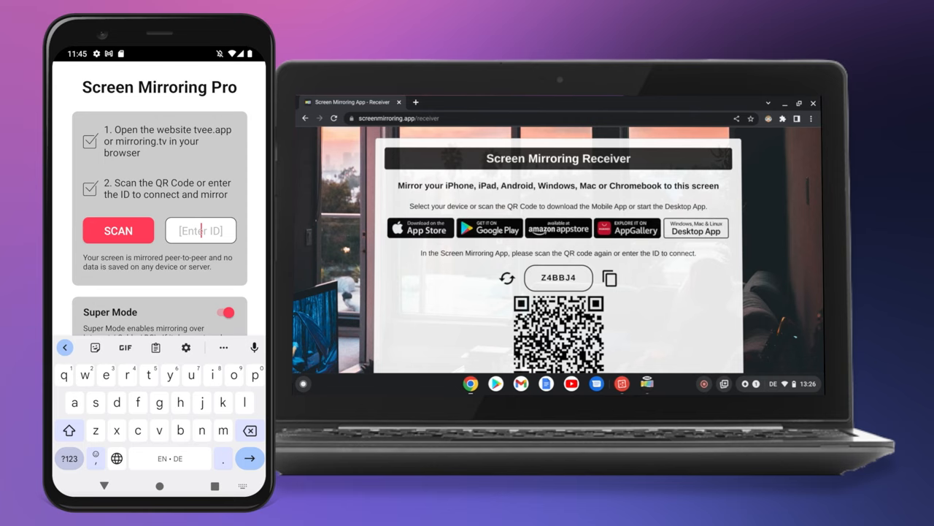
{"action": "left_click", "coordinate": [118, 230]}
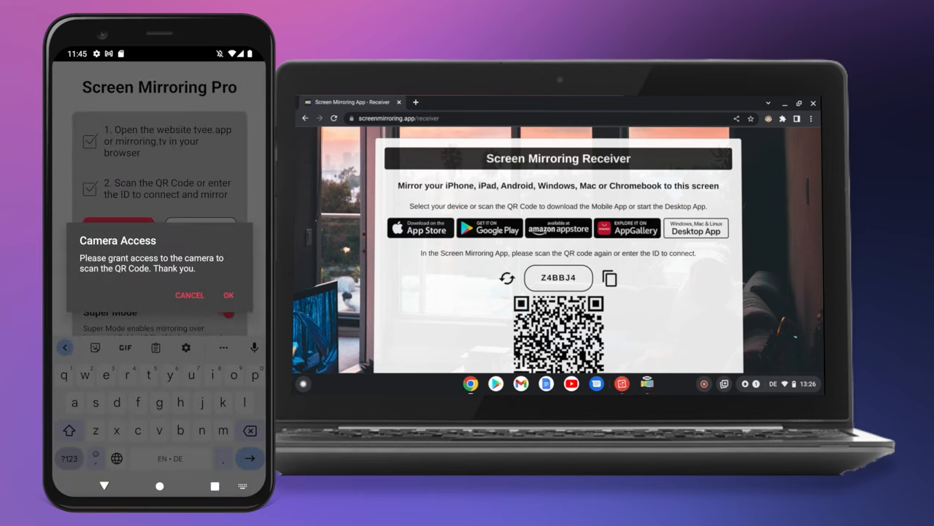
{"action": "left_click", "coordinate": [228, 295]}
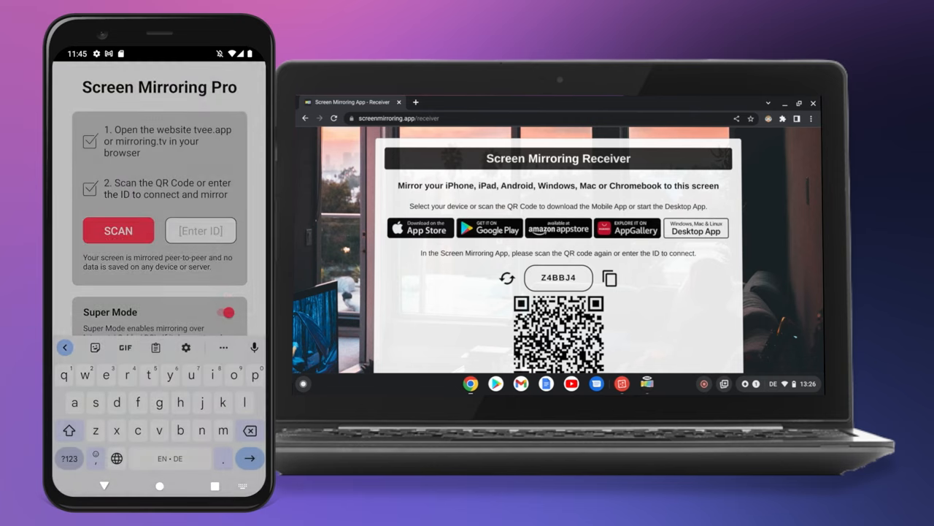
{"action": "left_click", "coordinate": [117, 230]}
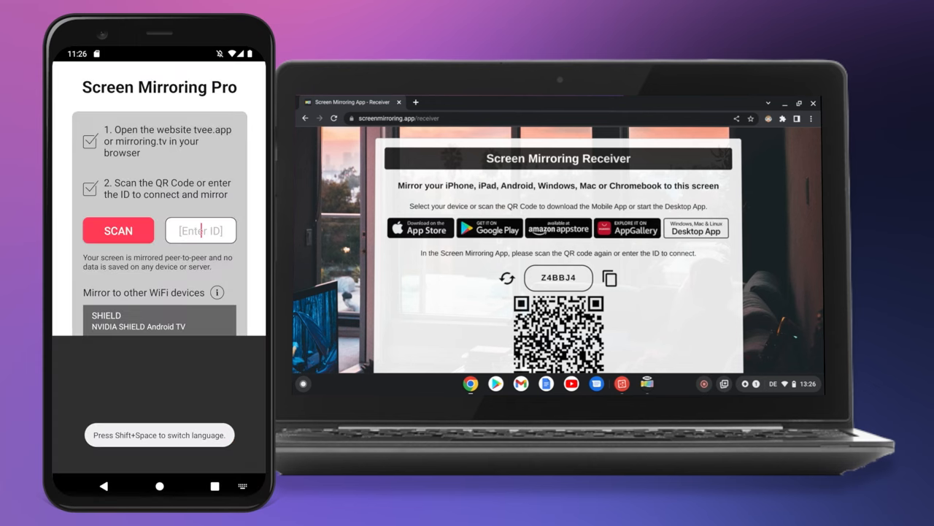
{"action": "left_click", "coordinate": [200, 230]}
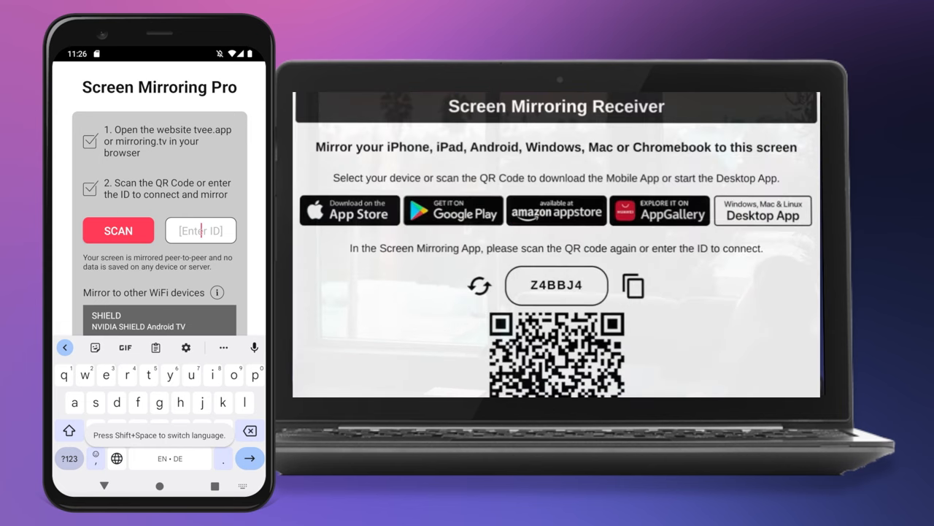
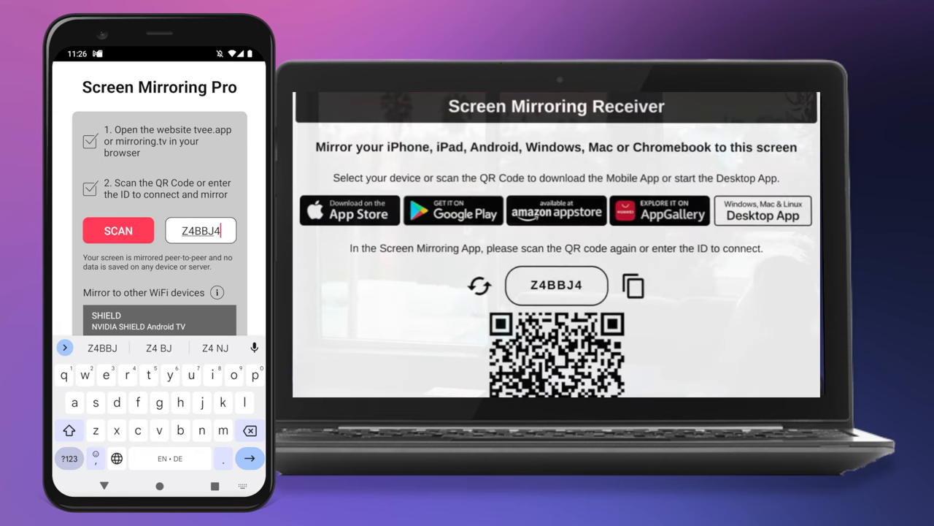
{"action": "left_click", "coordinate": [119, 230]}
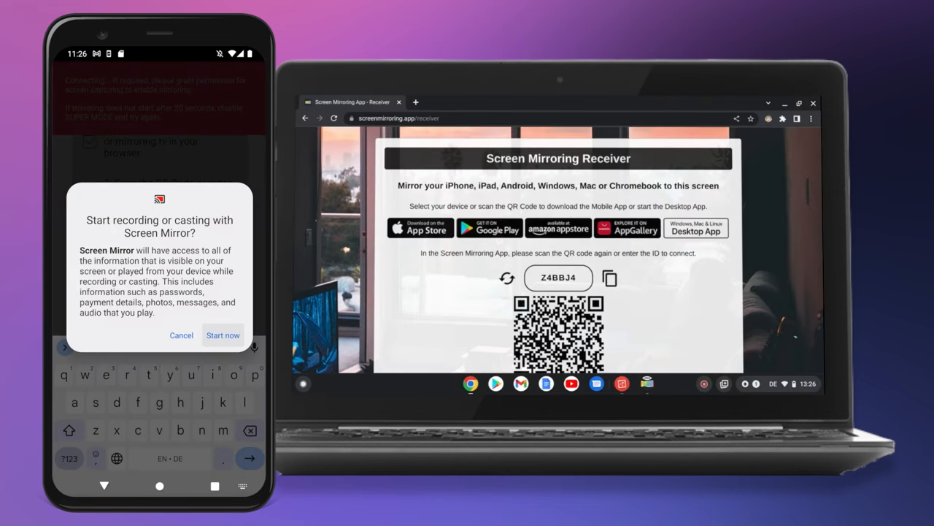
Allow casting with Start now and unmute the mirrored video on the receiver page
{"action": "left_click", "coordinate": [222, 335]}
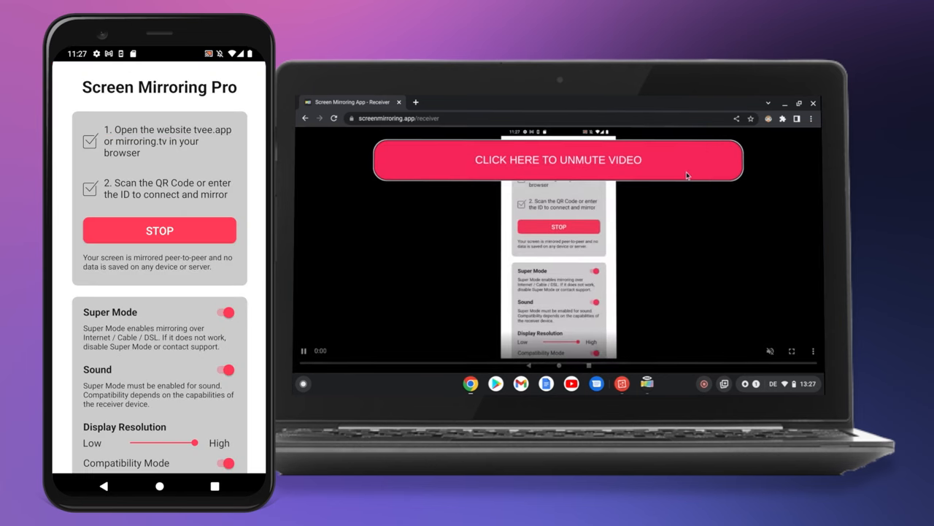
{"action": "left_click", "coordinate": [558, 160]}
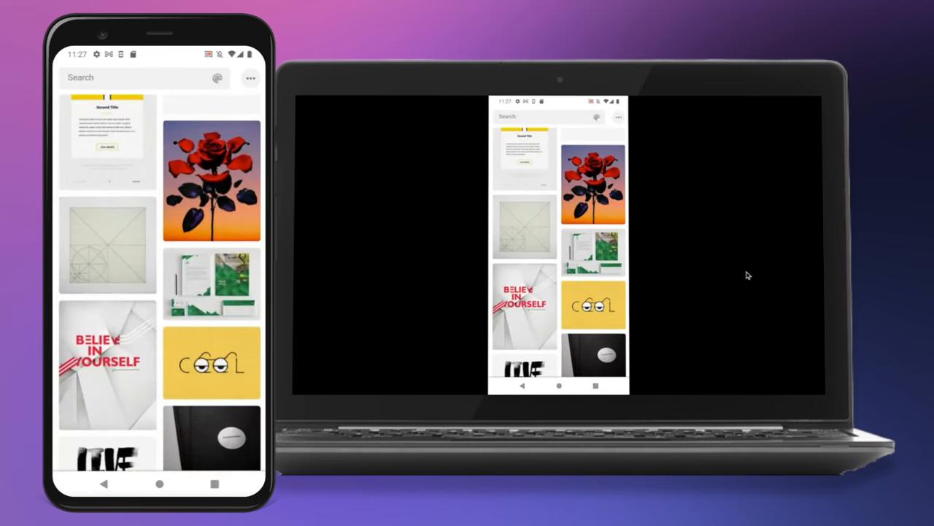
Open the red rose artwork from the phone's gallery
{"action": "left_click", "coordinate": [211, 179]}
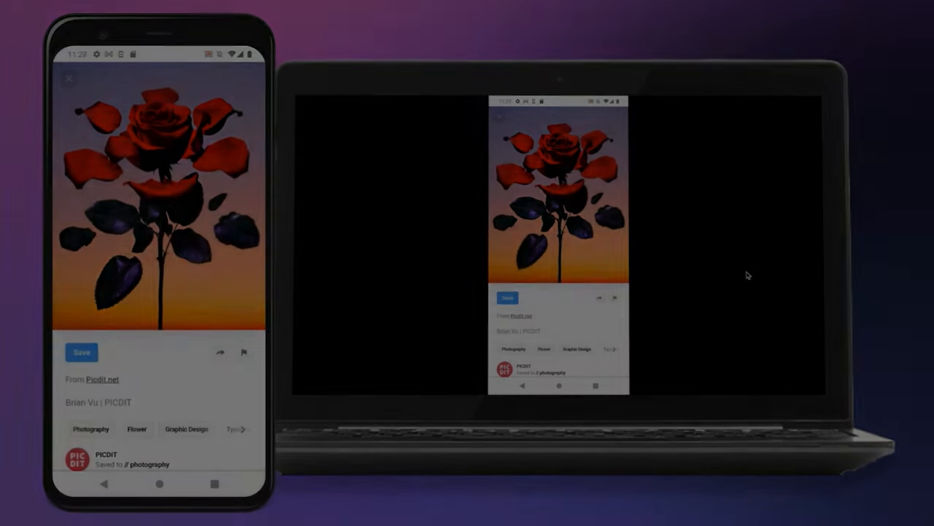